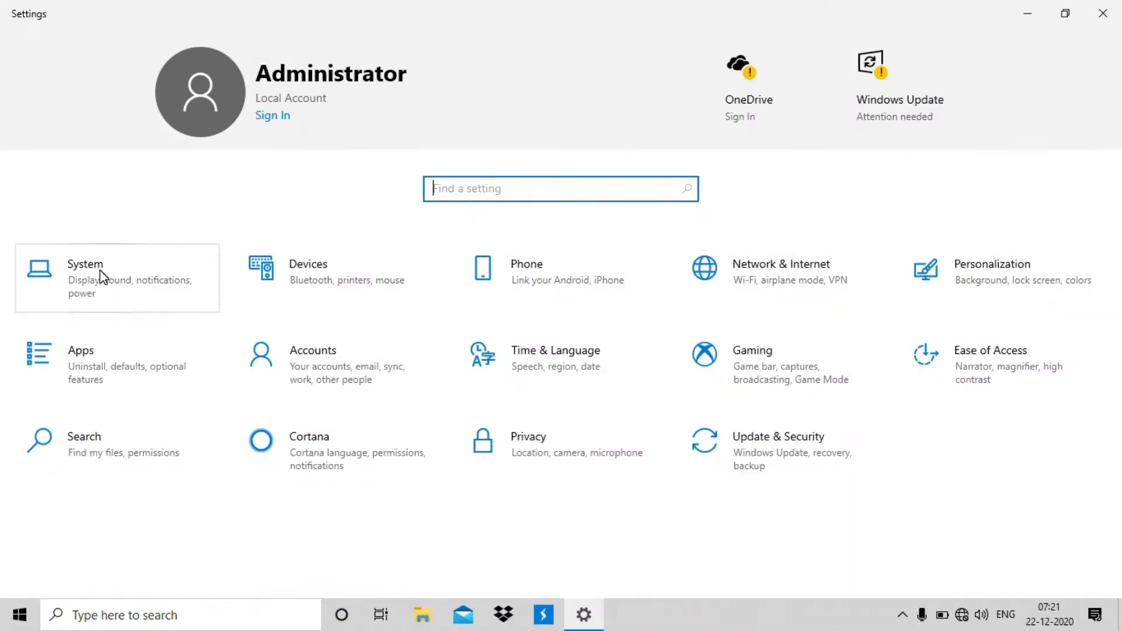
- Go to the System settings category to reach the Sound page
click(85, 278)
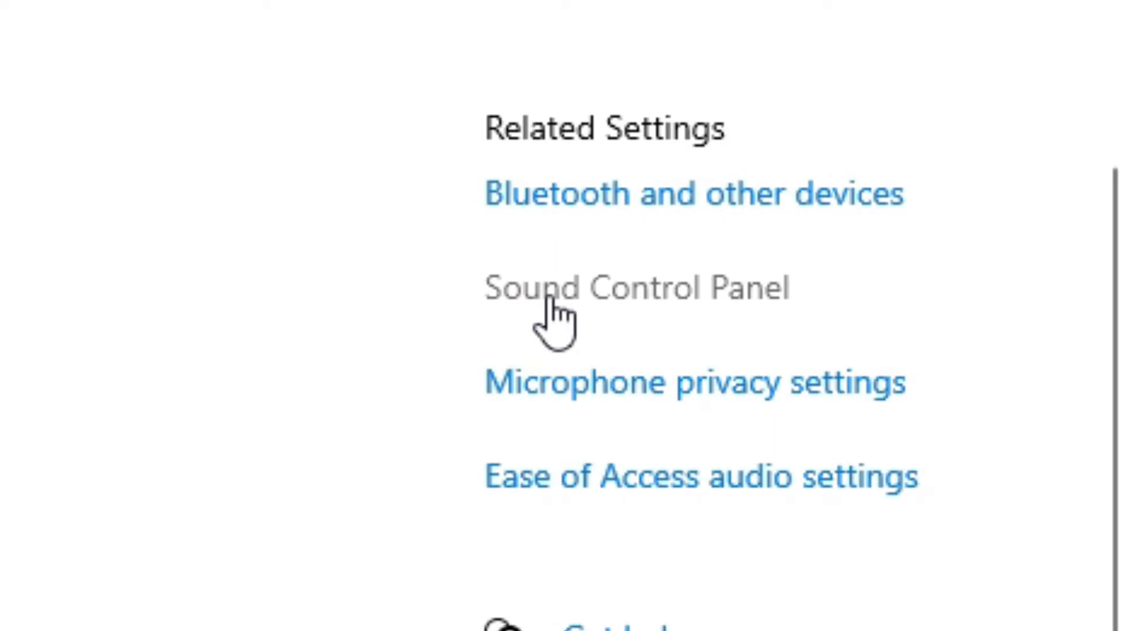
- Bring up the classic Sound Control Panel on its Recording devices list
click(635, 289)
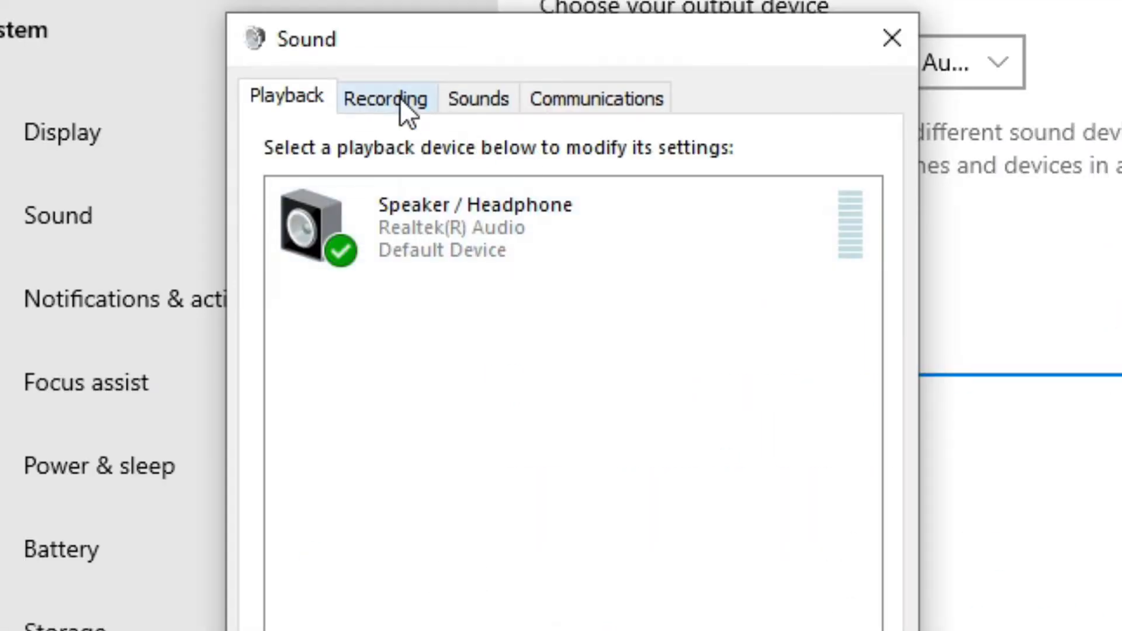
click(385, 98)
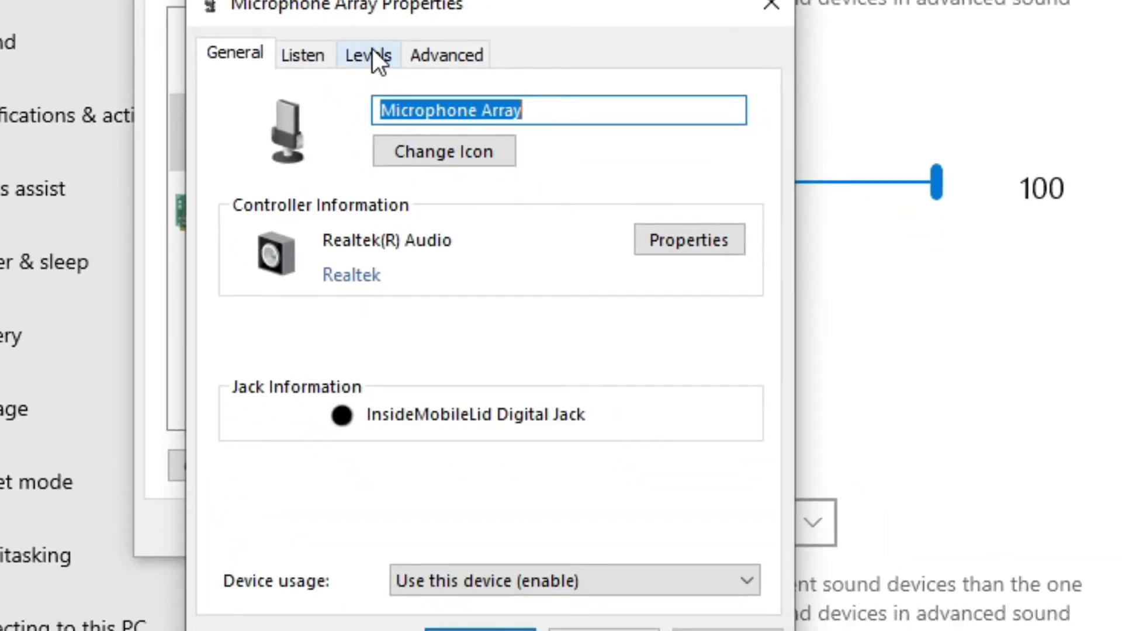
- On Levels, set Microphone to 100 and Microphone Boost to +10.0 dB
click(369, 55)
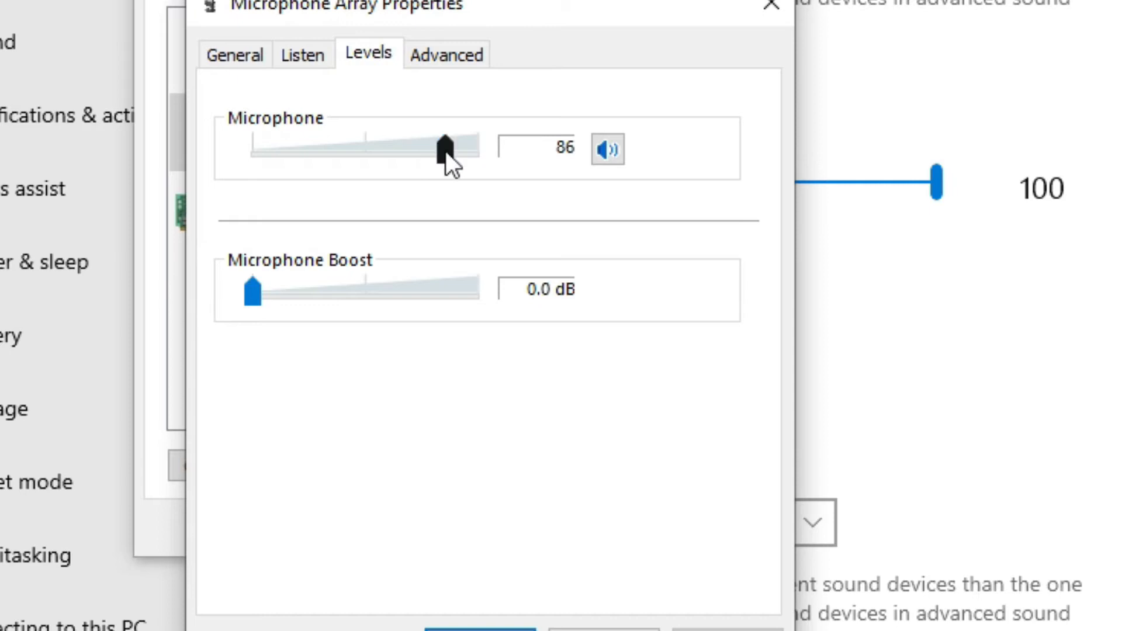
drag(441, 147, 476, 151)
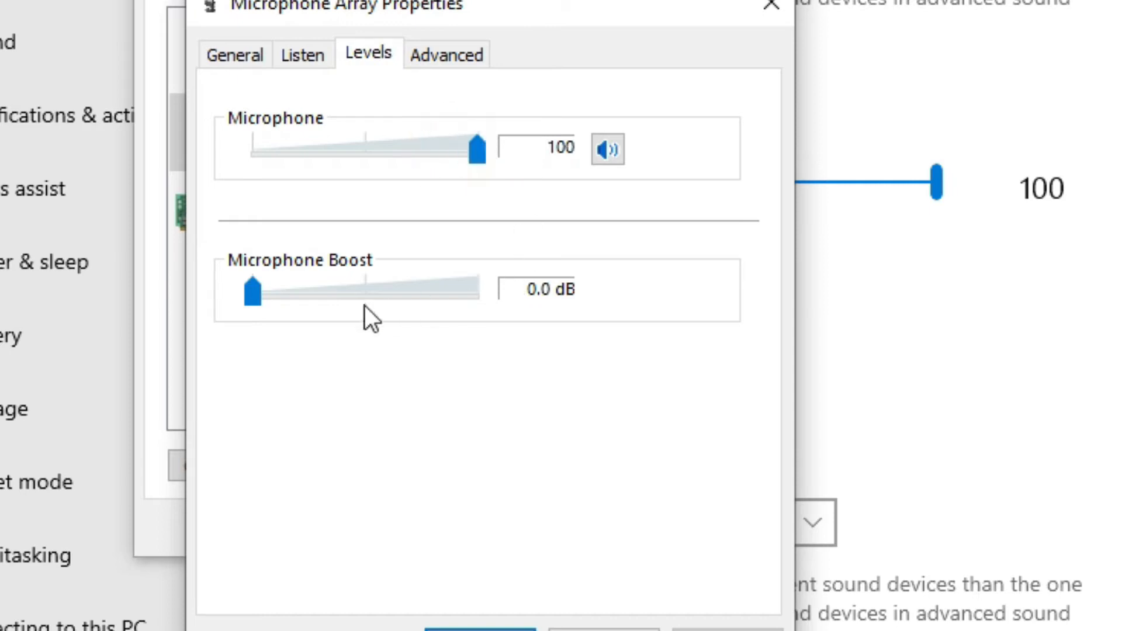
drag(253, 292, 326, 292)
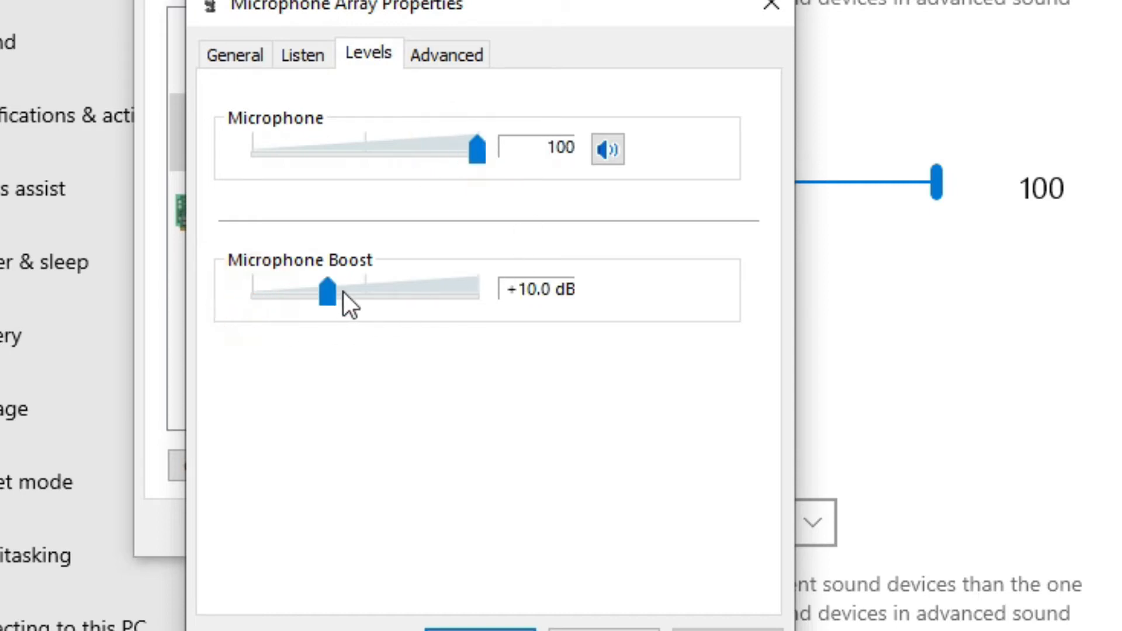
click(445, 54)
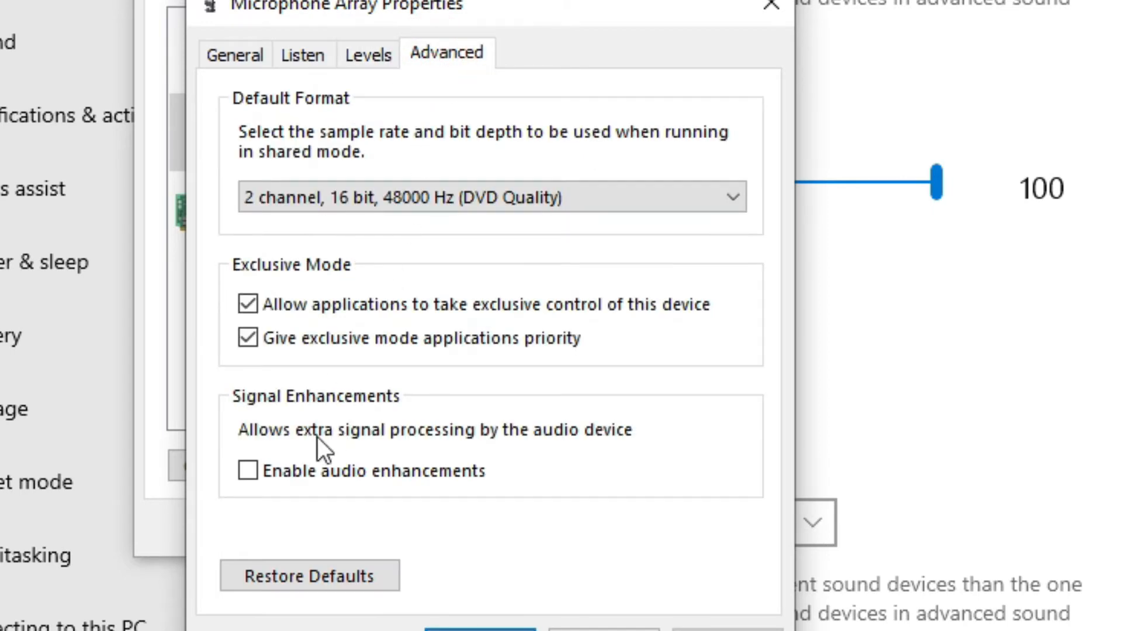
- Enable audio enhancements and confirm both the Microphone Array Properties and Sound dialogs
click(246, 470)
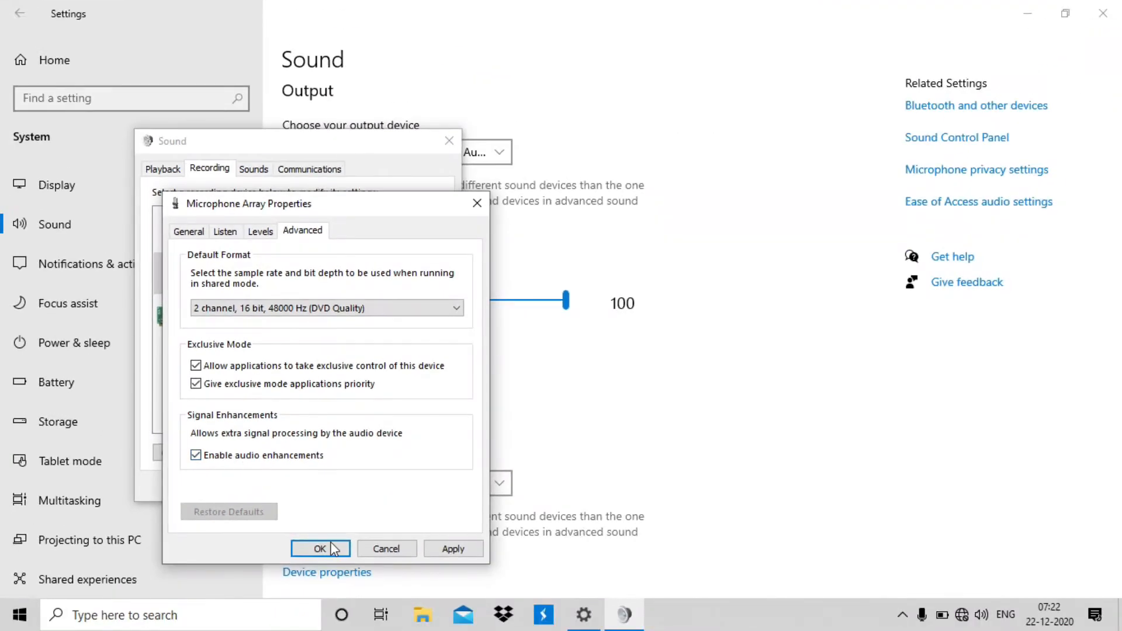
click(319, 550)
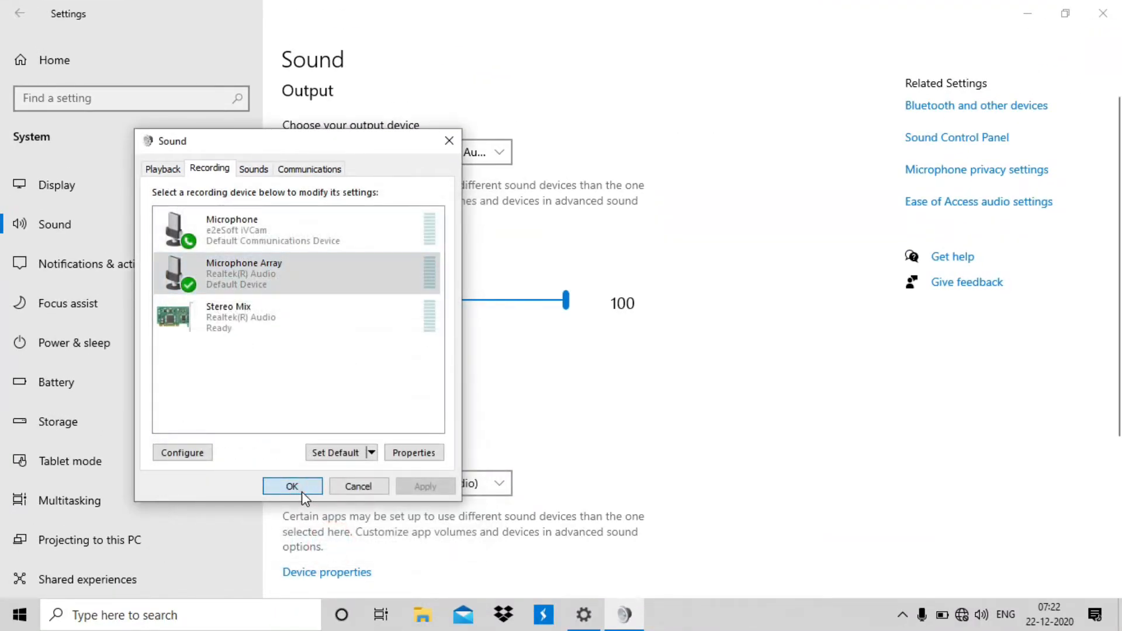
click(292, 486)
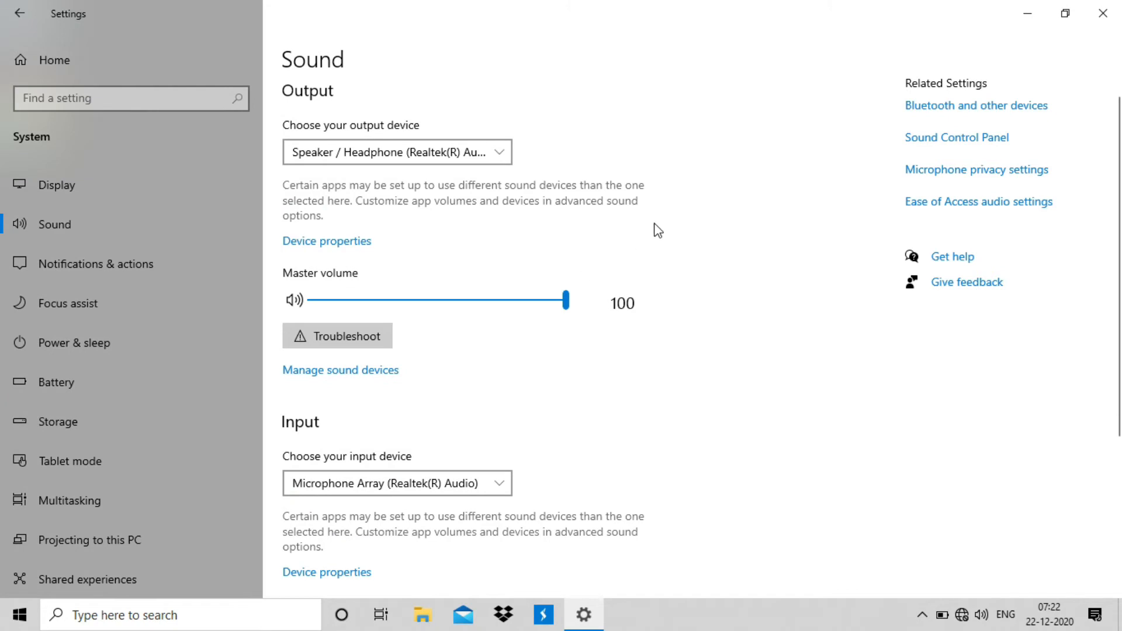
- Switch to Audacity with the recorded stereo track and show its Effect menu
click(1102, 13)
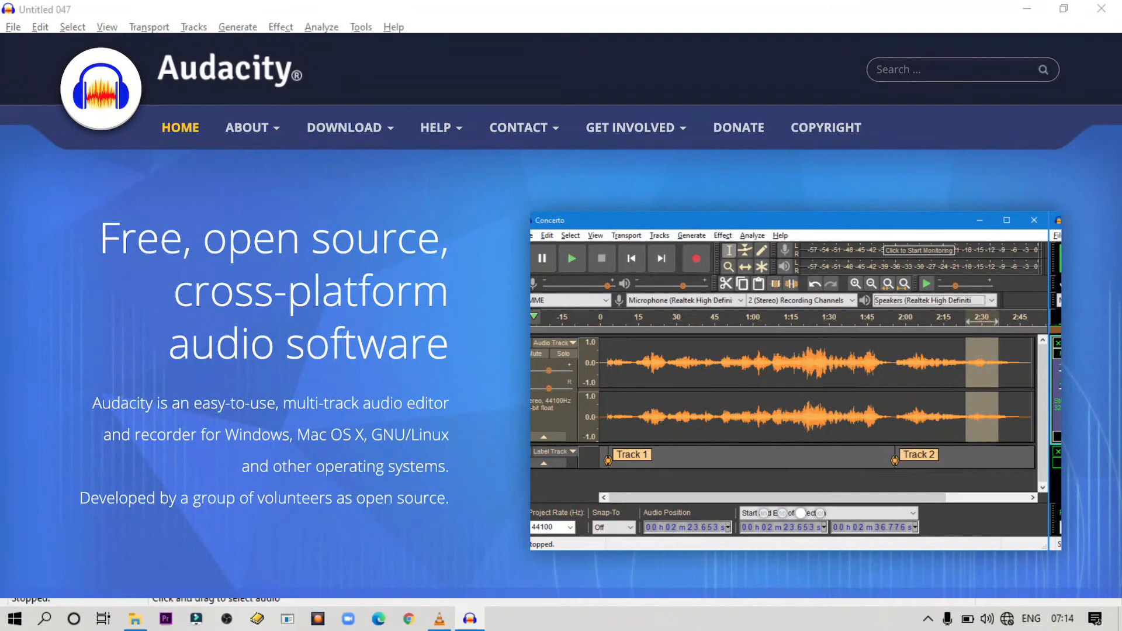
click(279, 26)
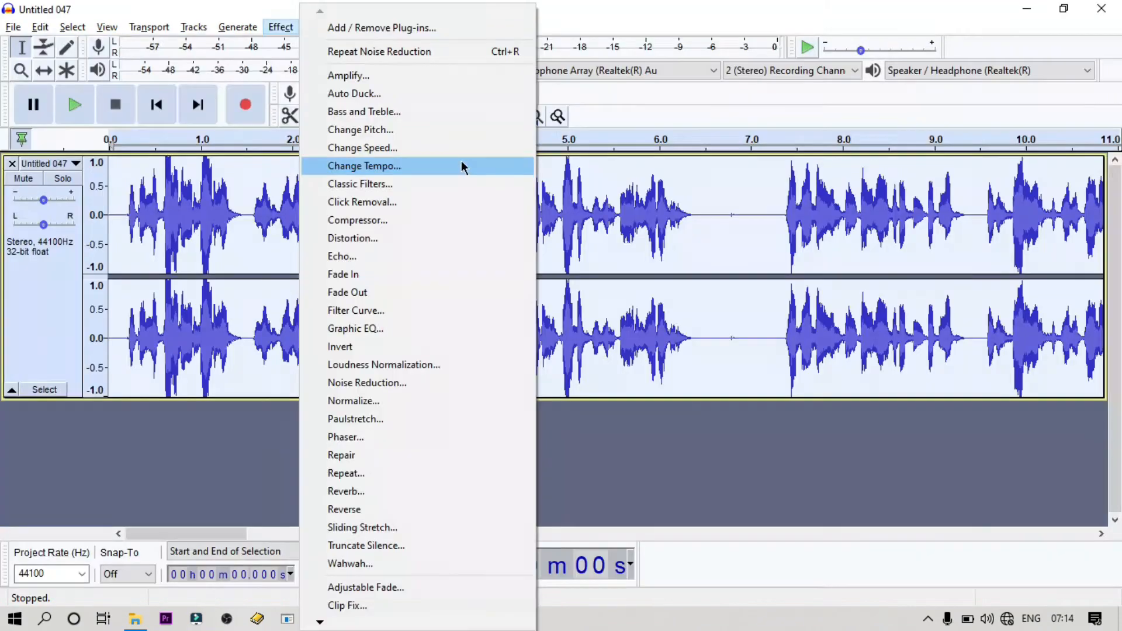